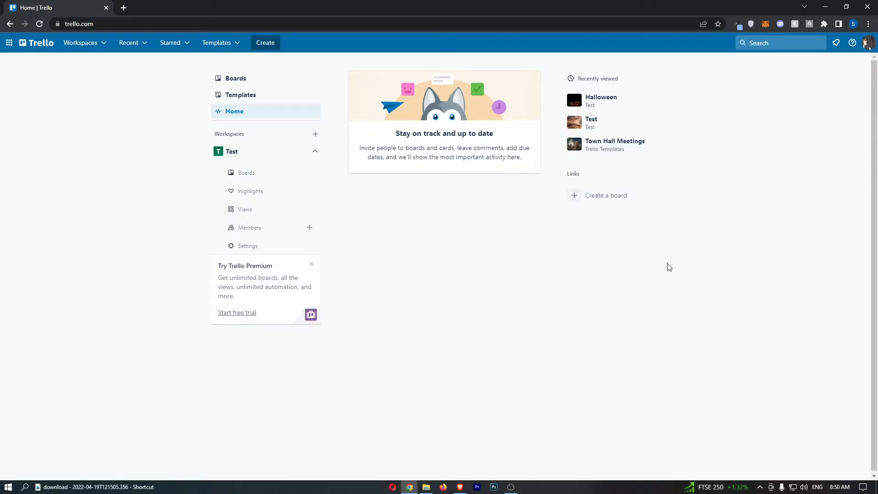
pyautogui.moveTo(674, 264)
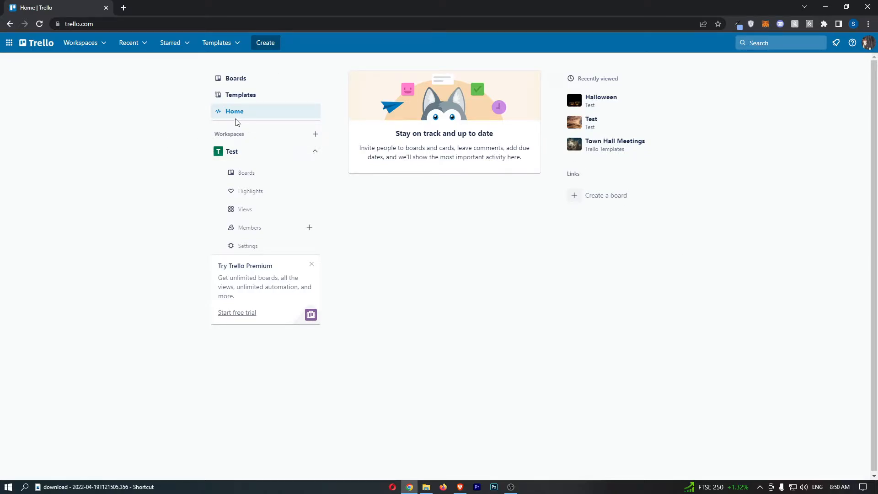
pyautogui.moveTo(395, 112)
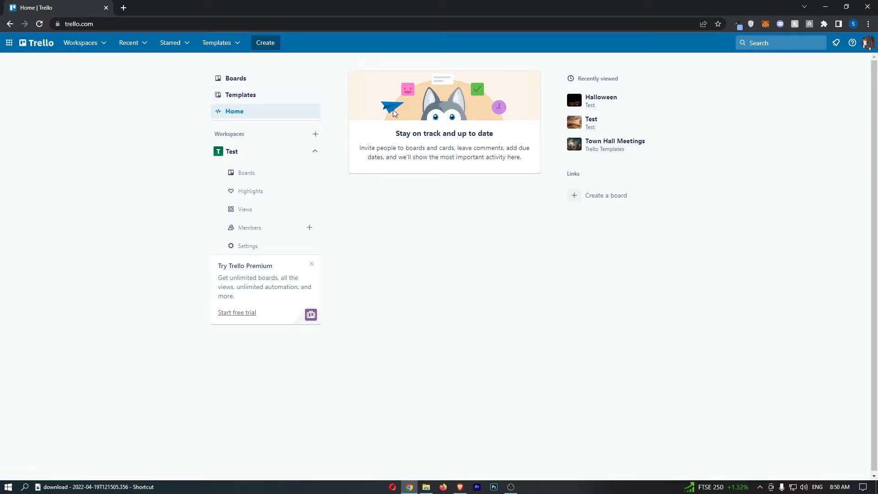
pyautogui.moveTo(432, 115)
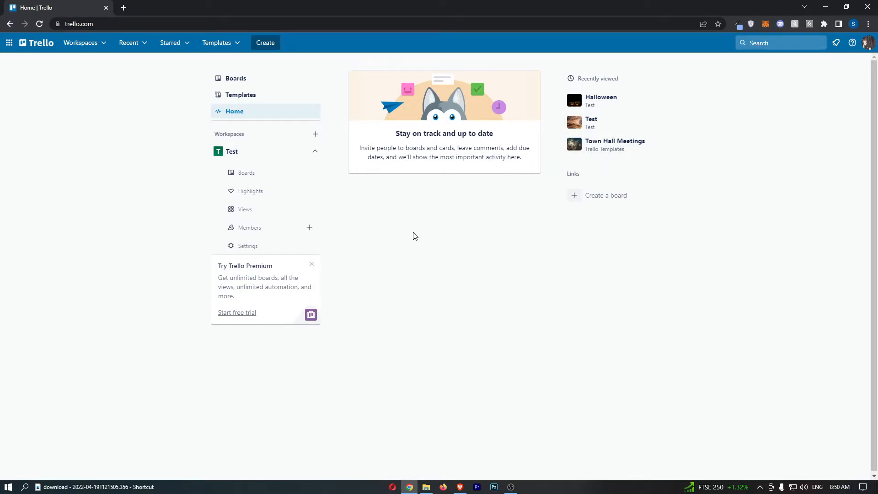
pyautogui.moveTo(265, 319)
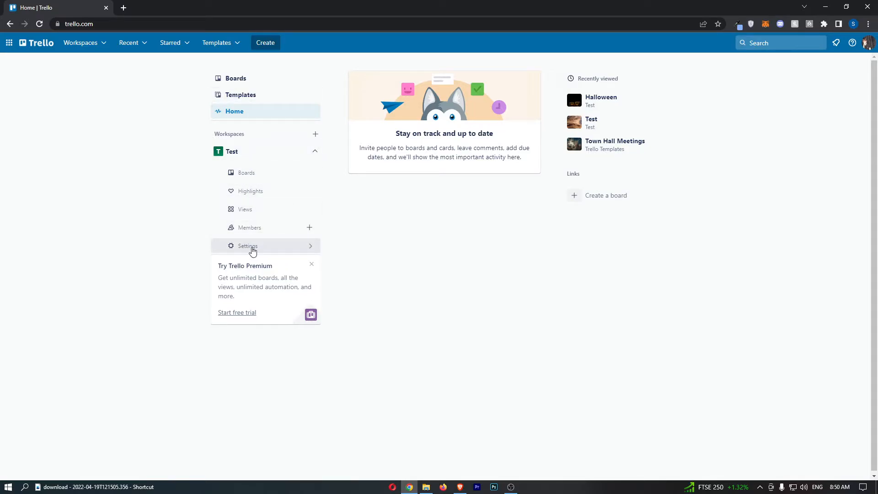
# From the Test workspace settings, invite members and create a workspace invite link
pyautogui.click(248, 245)
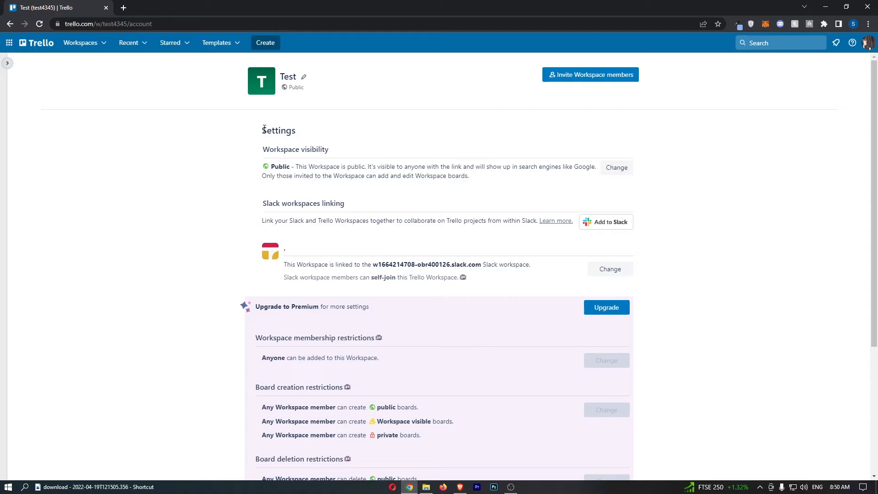
pyautogui.moveTo(365, 154)
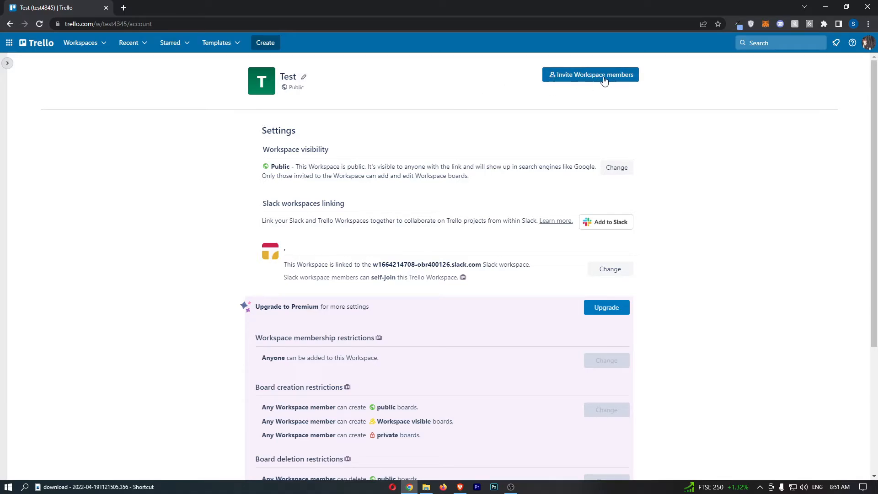
pyautogui.moveTo(625, 79)
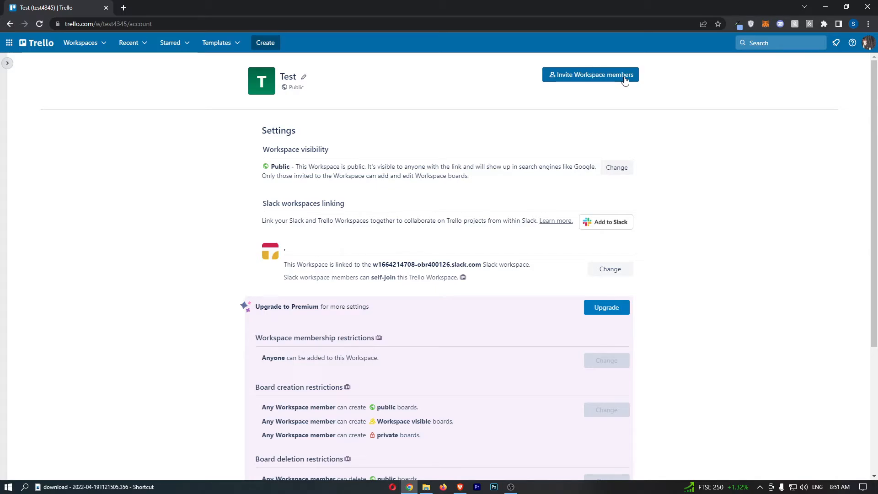
pyautogui.click(590, 74)
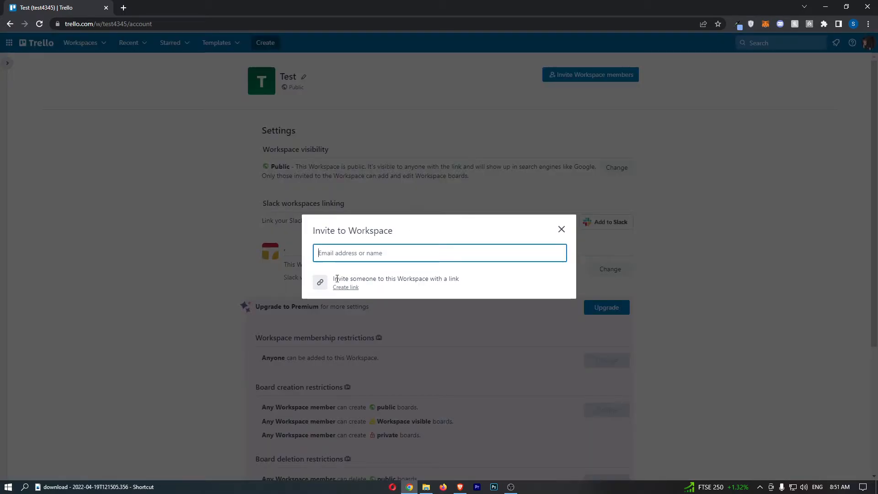
pyautogui.moveTo(339, 292)
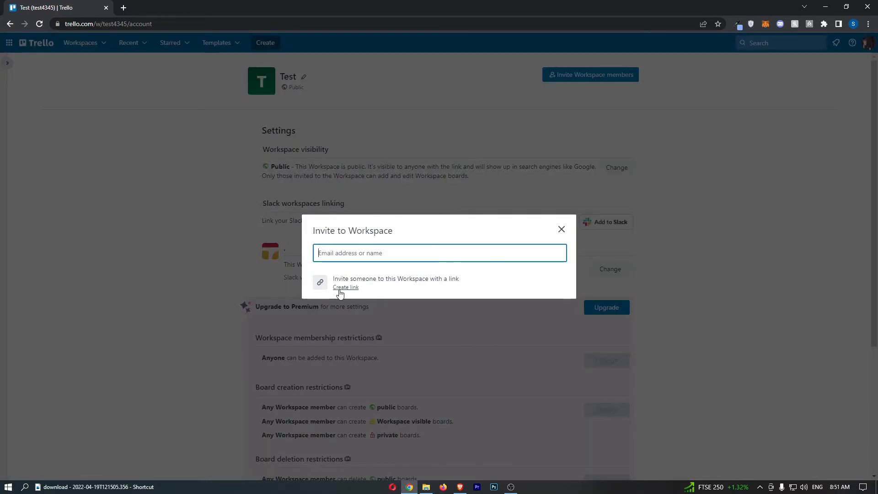
pyautogui.click(346, 287)
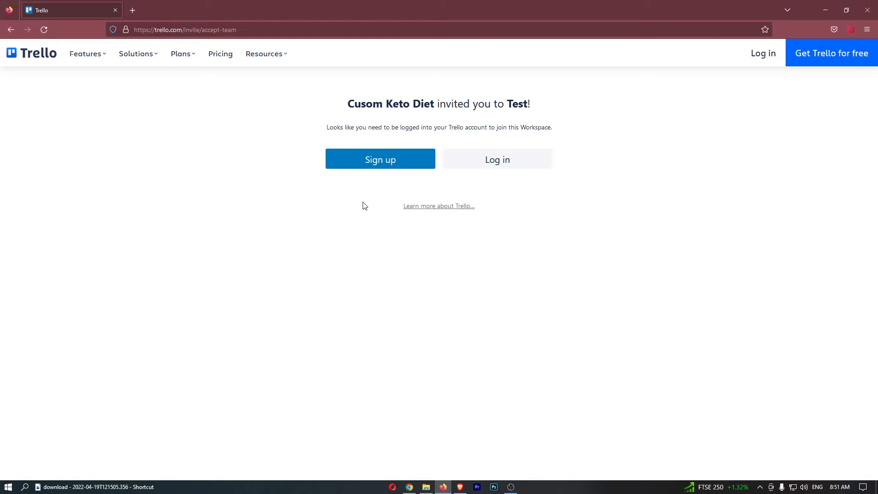
# Select the invite URL in Firefox's Trello invitation page for the Test workspace
pyautogui.moveTo(347, 103); pyautogui.dragTo(529, 104)
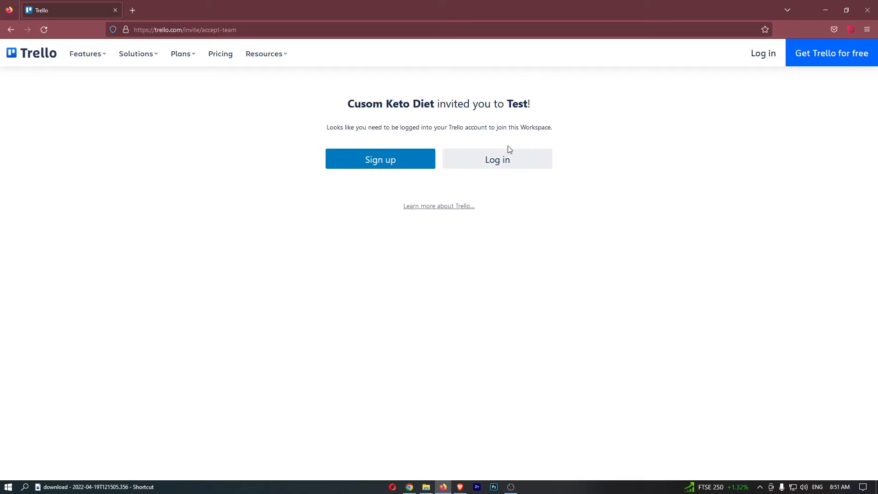
pyautogui.moveTo(426, 165)
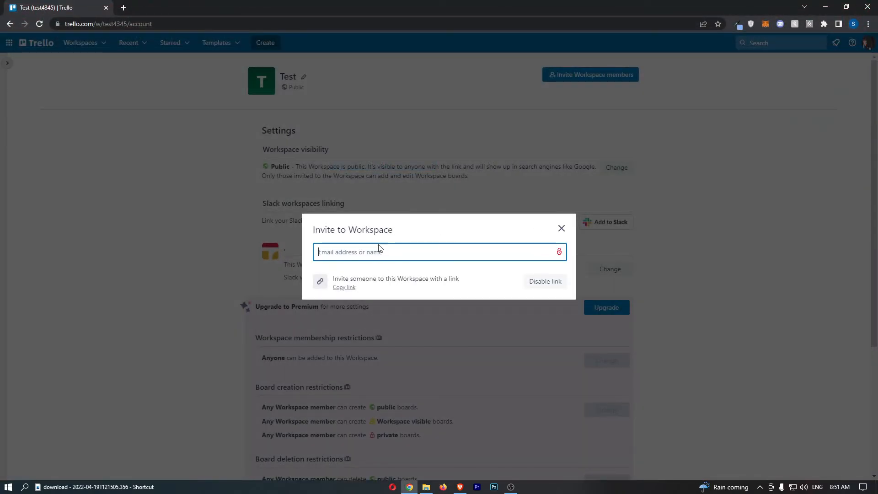
pyautogui.moveTo(371, 241)
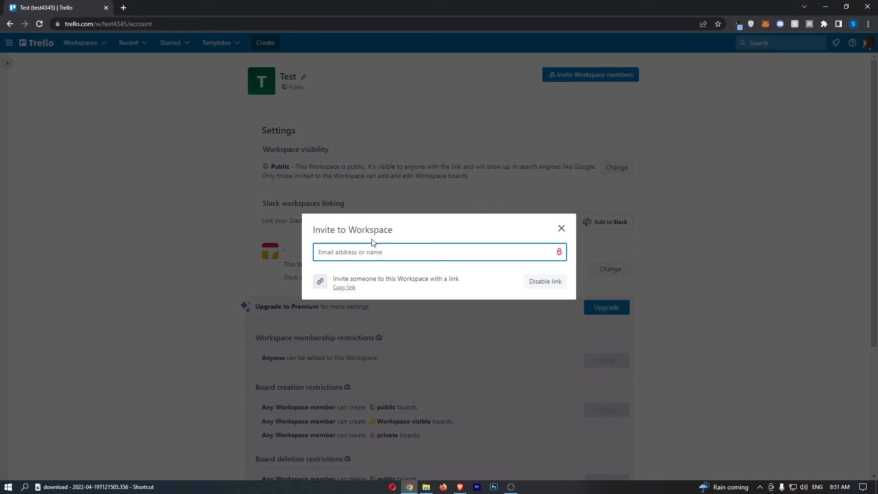